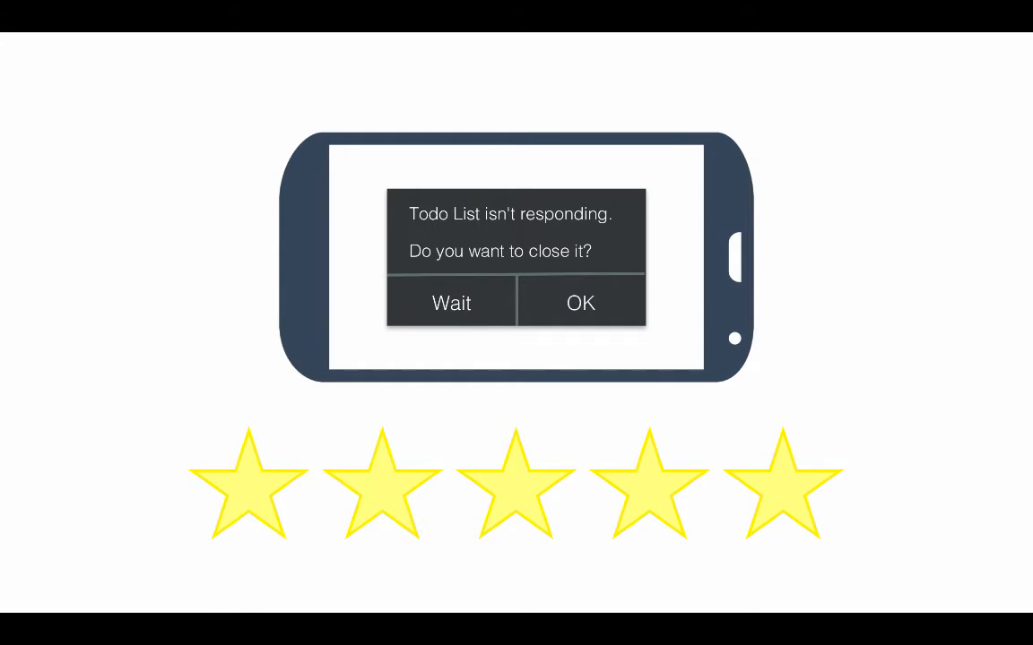
# Step: Advance the animations so the five stars under the Todo List dialog drop to one, then move to the ToListAsync slide
pyautogui.click(513, 487)
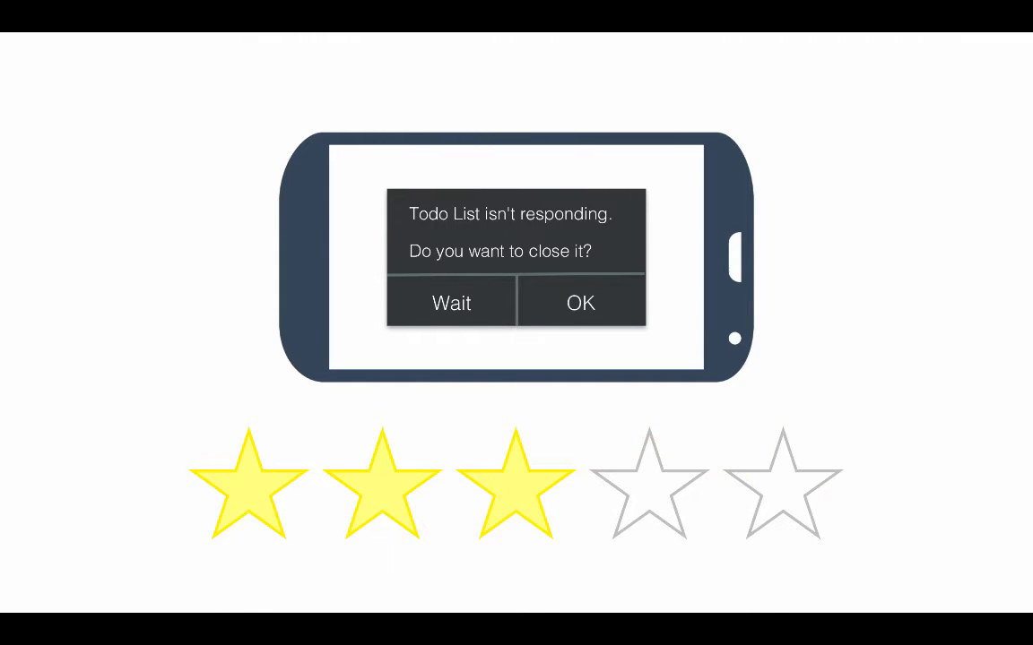
pyautogui.click(249, 487)
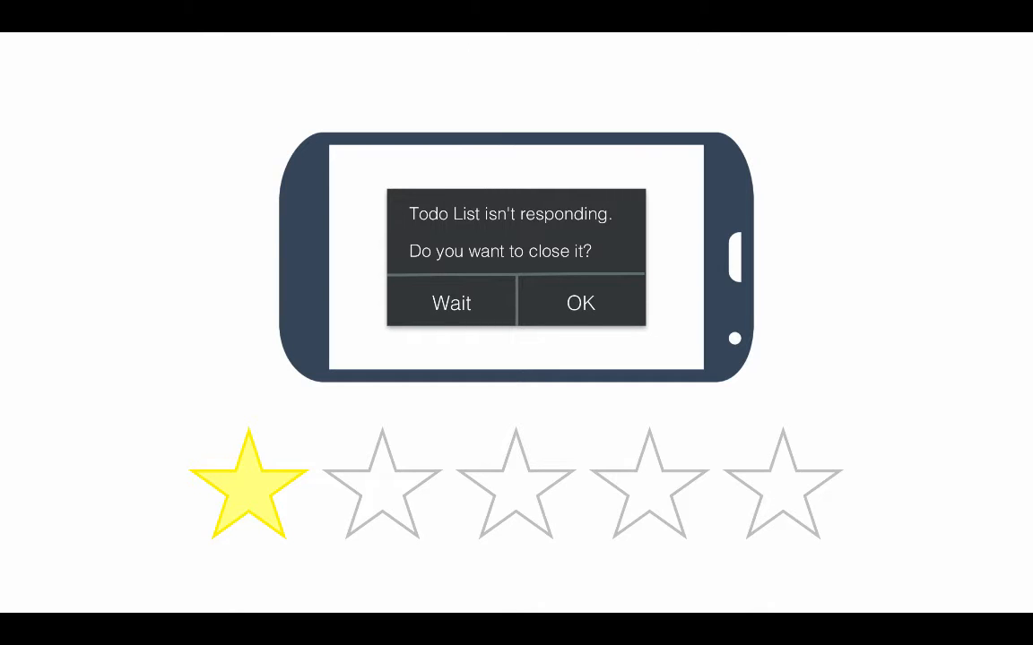
pyautogui.press('Right')
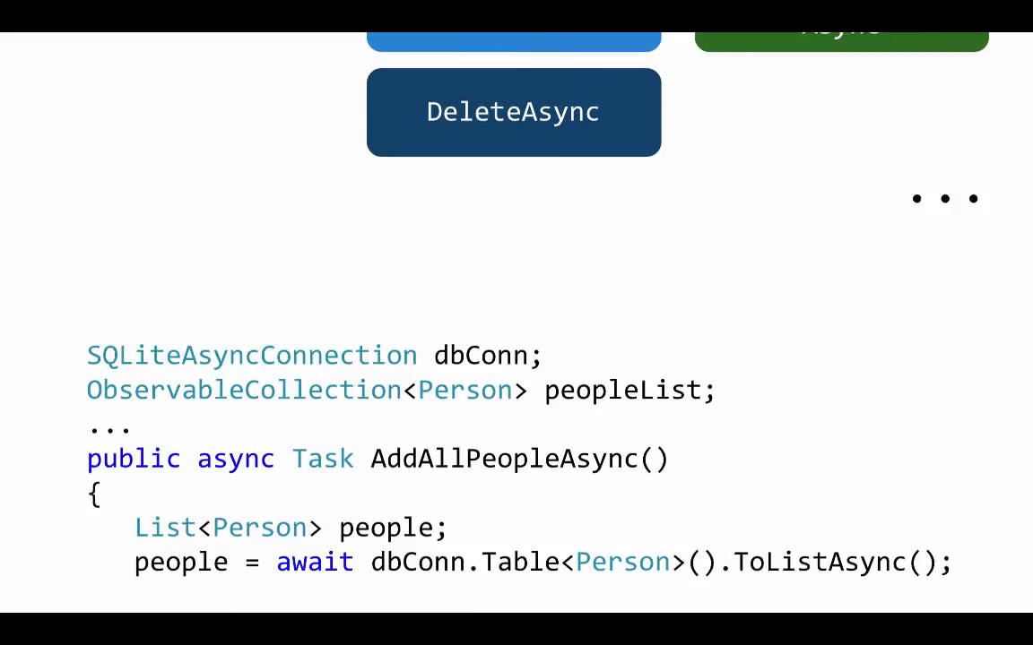